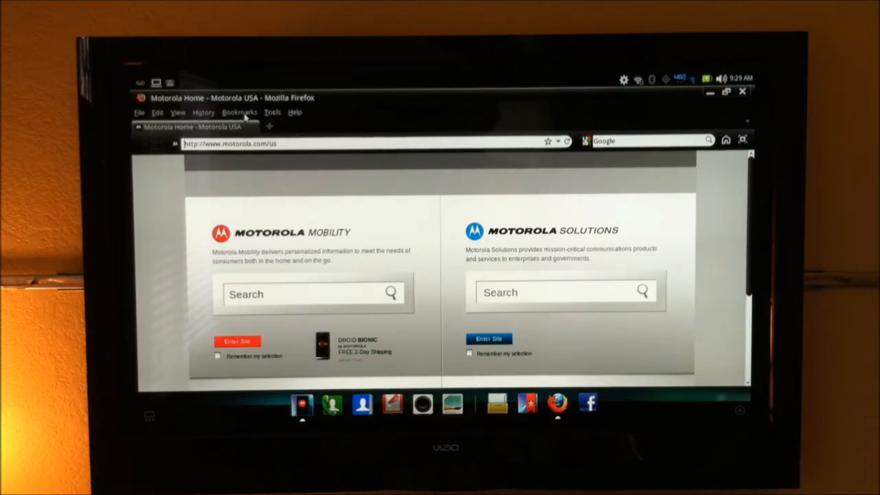
Step: Load the Google bookmark from the Firefox Bookmarks menu, then follow a link toward TweakMyDevice
left_click(239, 113)
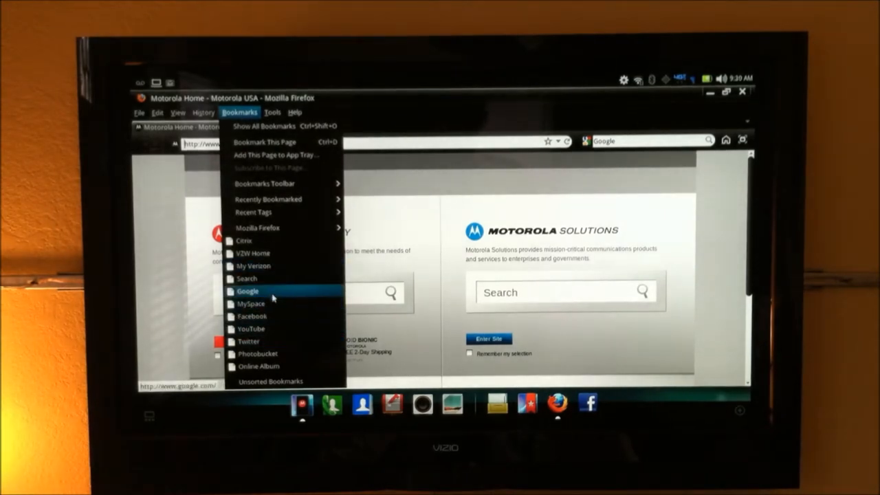
left_click(247, 292)
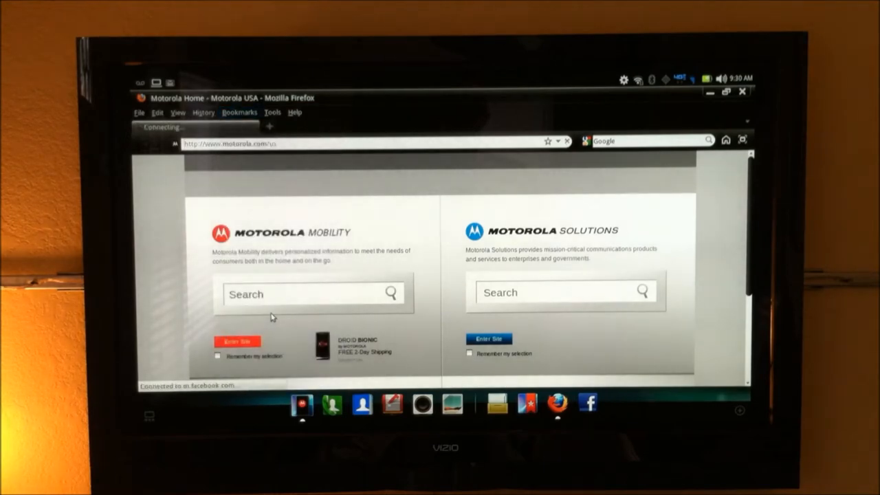
left_click(589, 403)
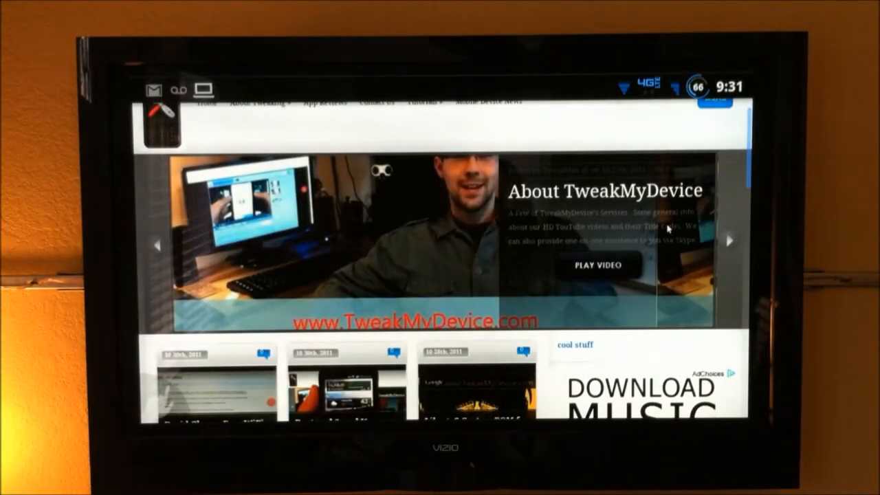
Step: Scroll the TweakMyDevice home page and go to its Tutorials section
scroll("down", 3)
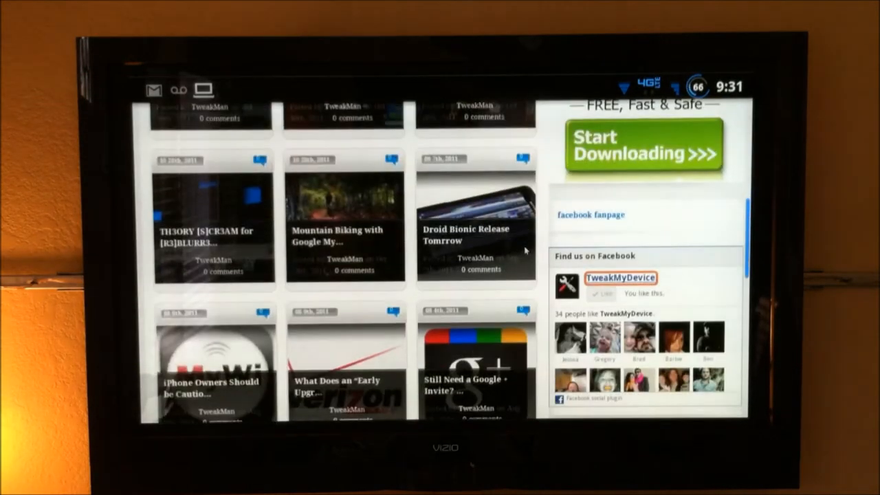
scroll("down", 3)
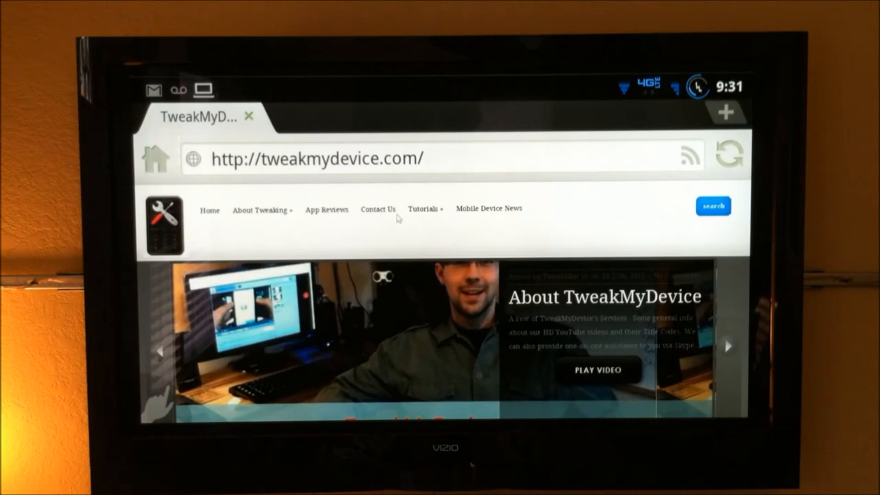
left_click(423, 209)
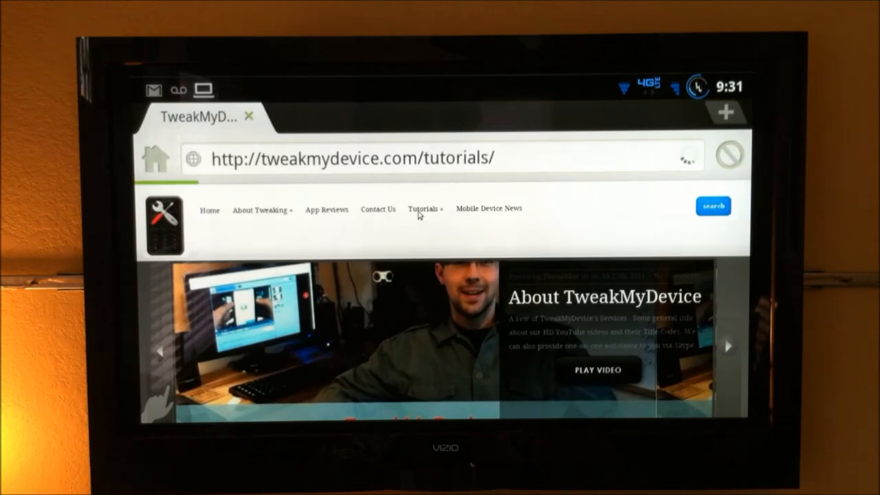
left_click(422, 209)
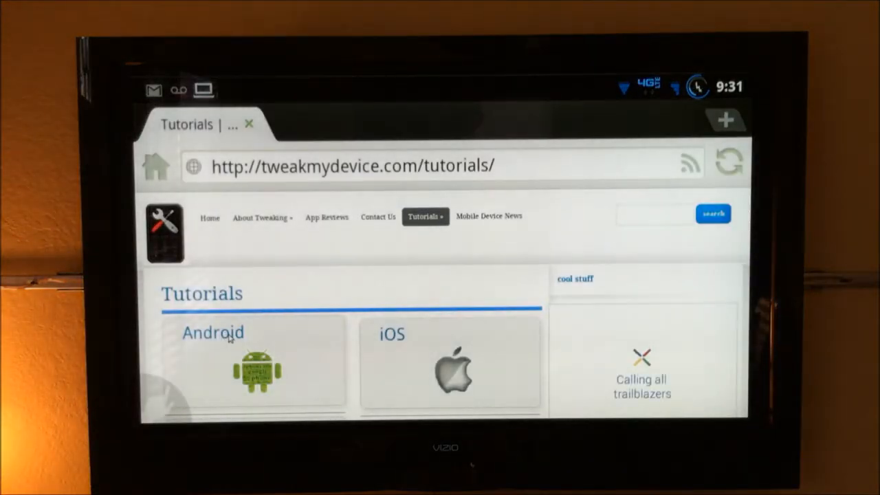
Step: Open the Android tutorials page and scroll down through its device sections
left_click(212, 332)
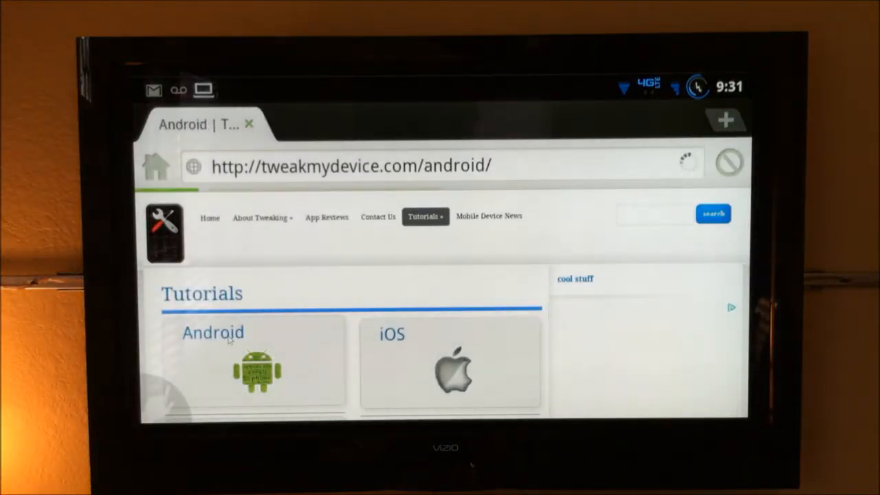
left_click(212, 333)
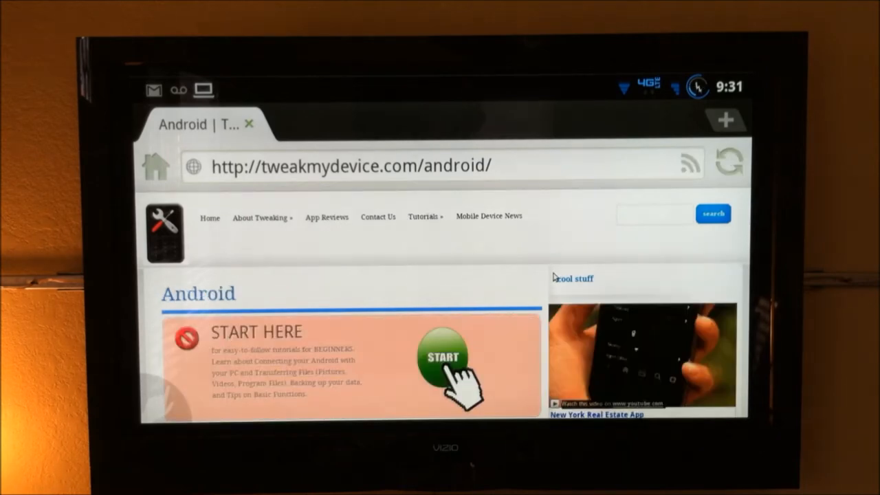
scroll("down", 3)
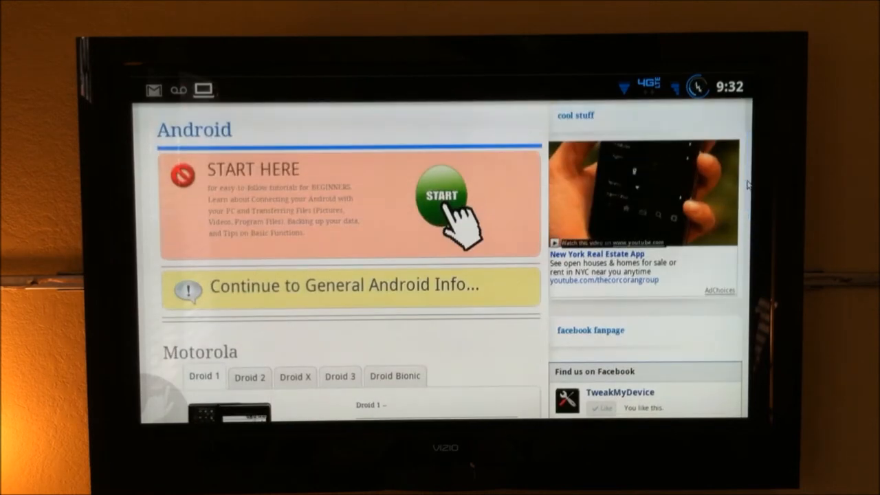
scroll("down", 3)
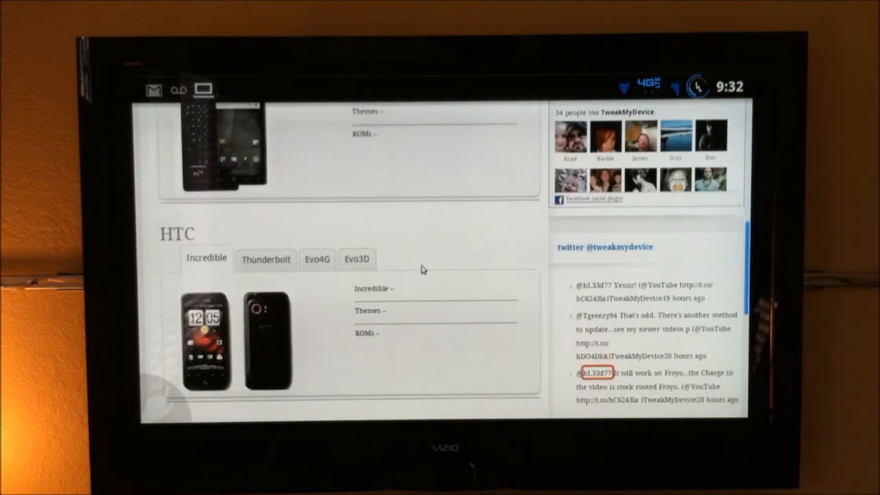
scroll("down", 3)
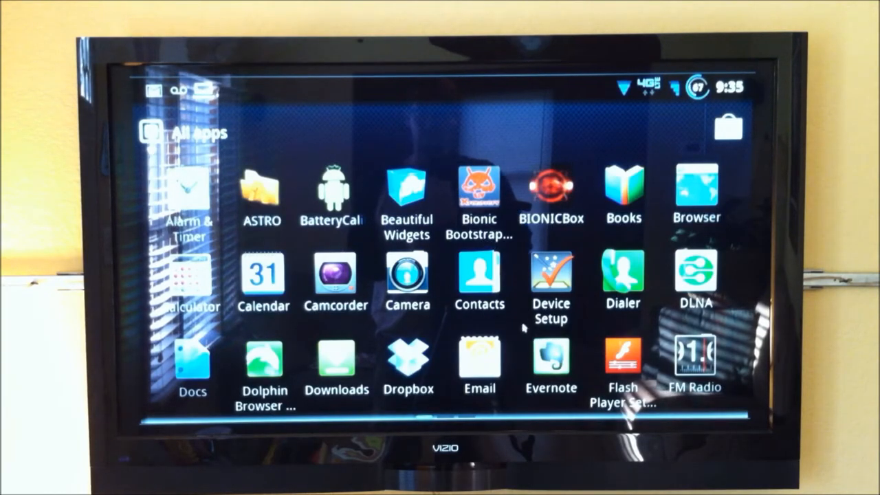
mouse_move(529, 347)
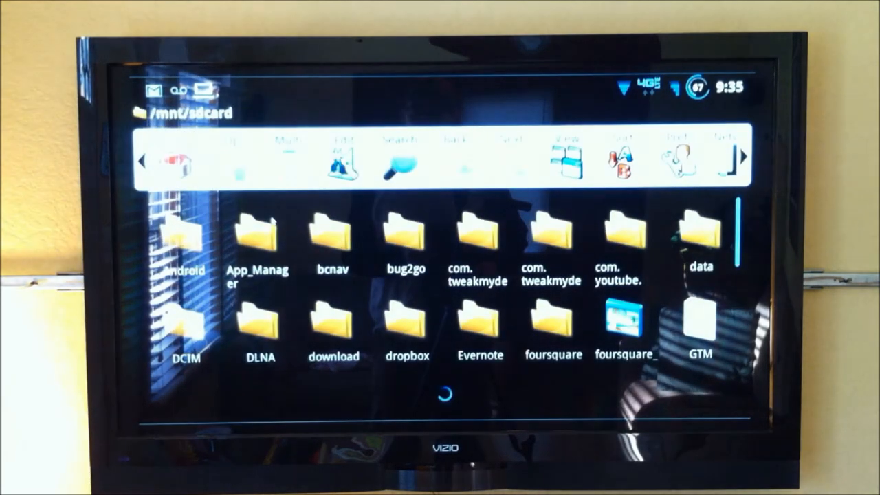
Step: In ASTRO, go up to /mnt and enter the sdcard-ext folder
left_click(231, 151)
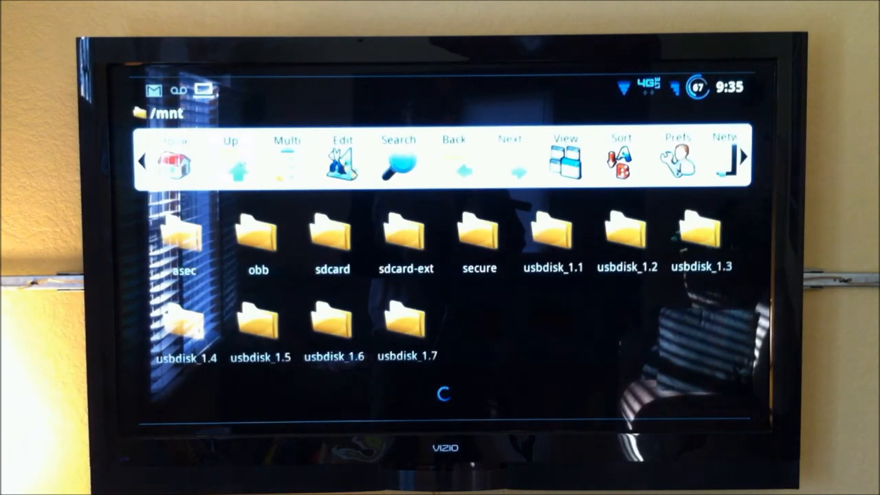
double_click(406, 234)
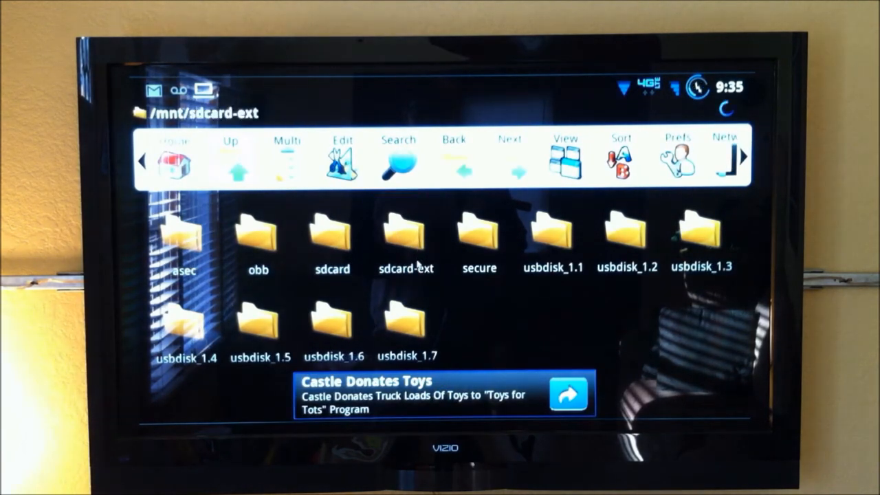